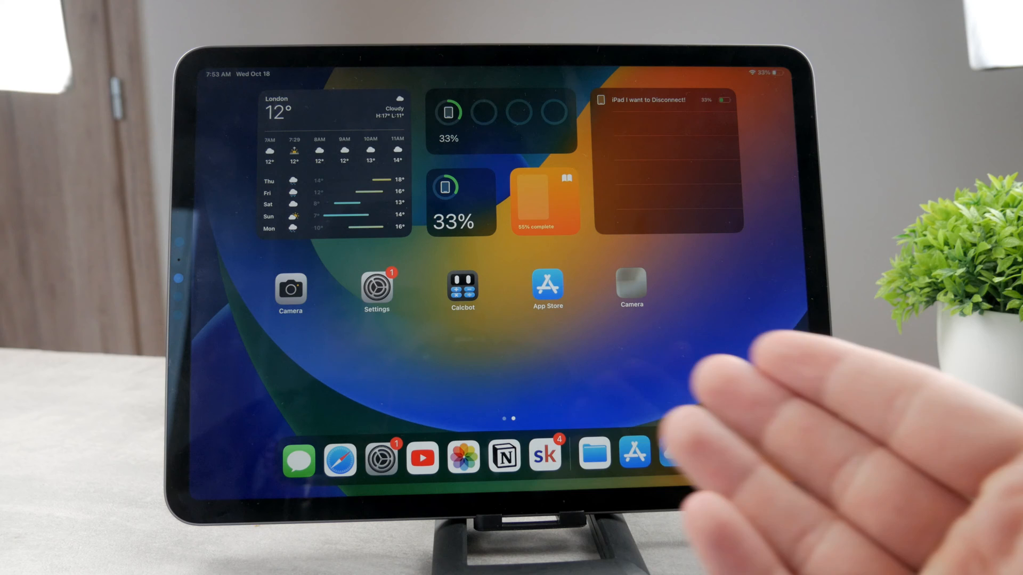
mouse_move(652, 424)
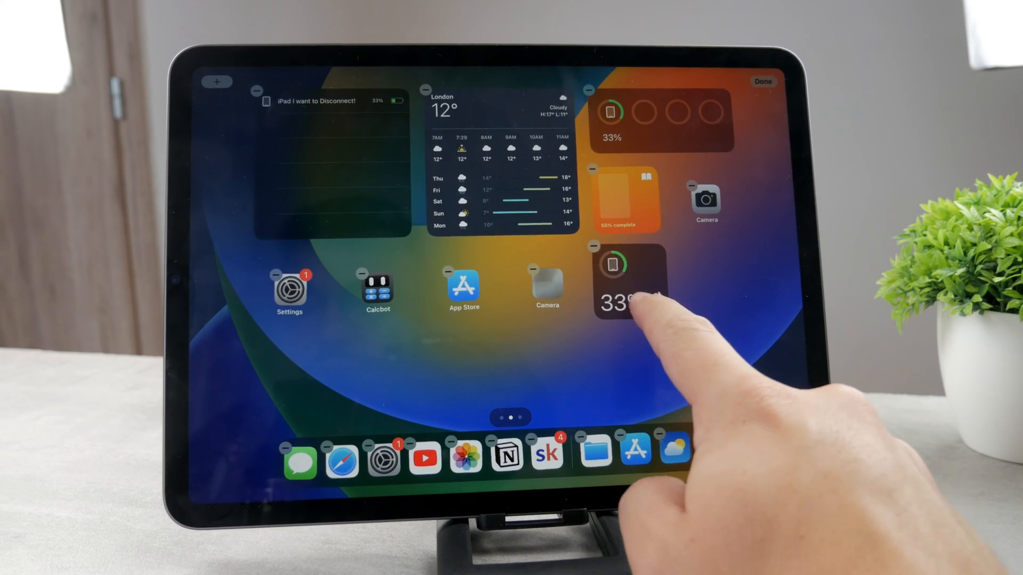
Drag the small 33% battery widget to a new spot on the page.
left_click_drag(616, 287, 688, 366)
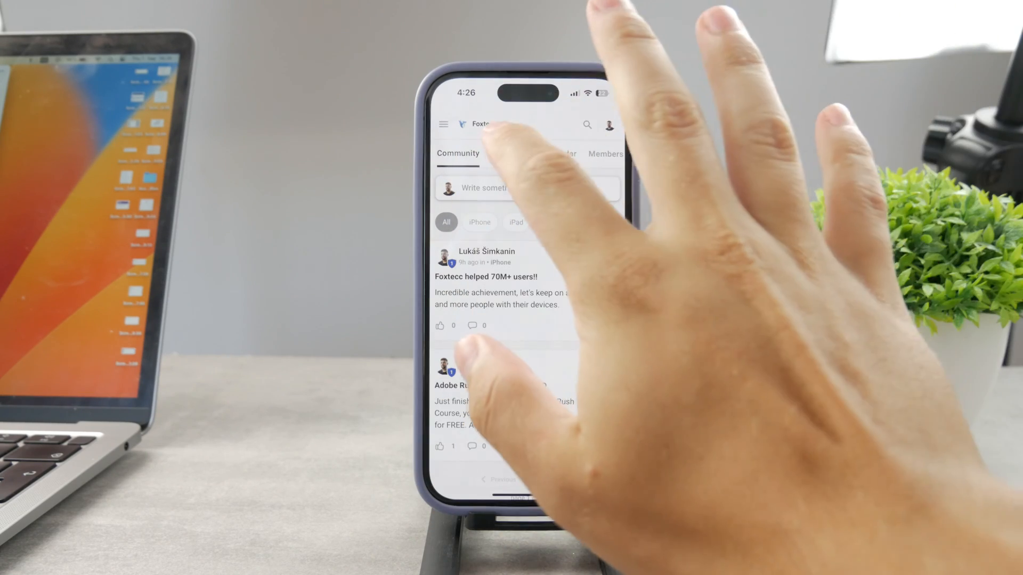
left_click(510, 154)
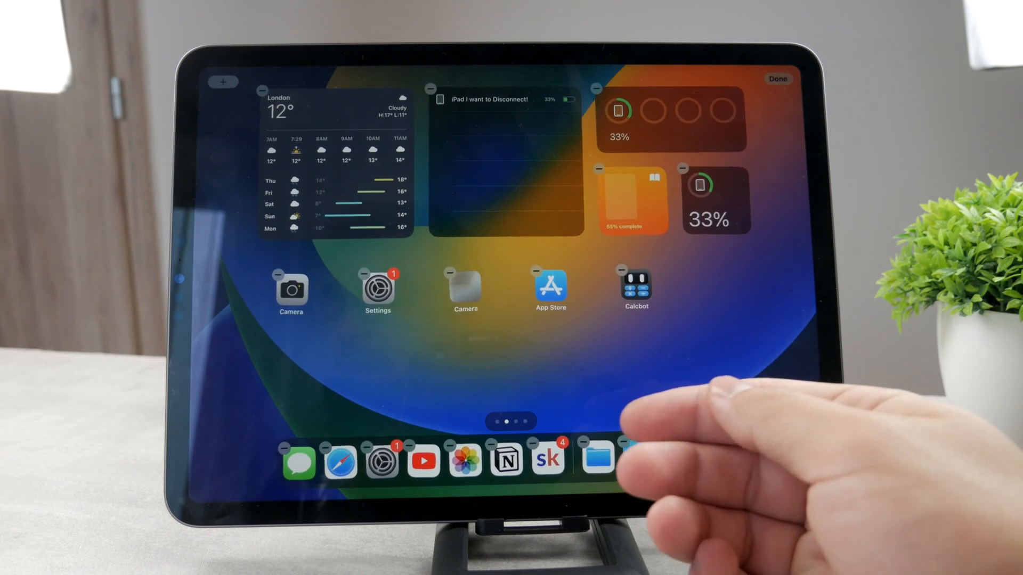
Exit jiggle mode with Done and swipe right toward the Today View.
left_click(777, 78)
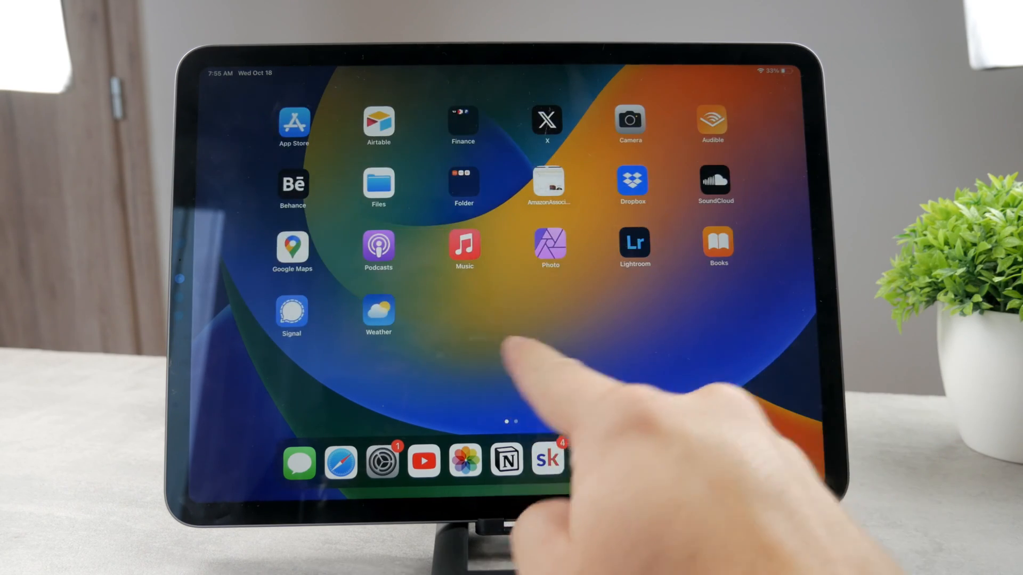
scroll("right", 3)
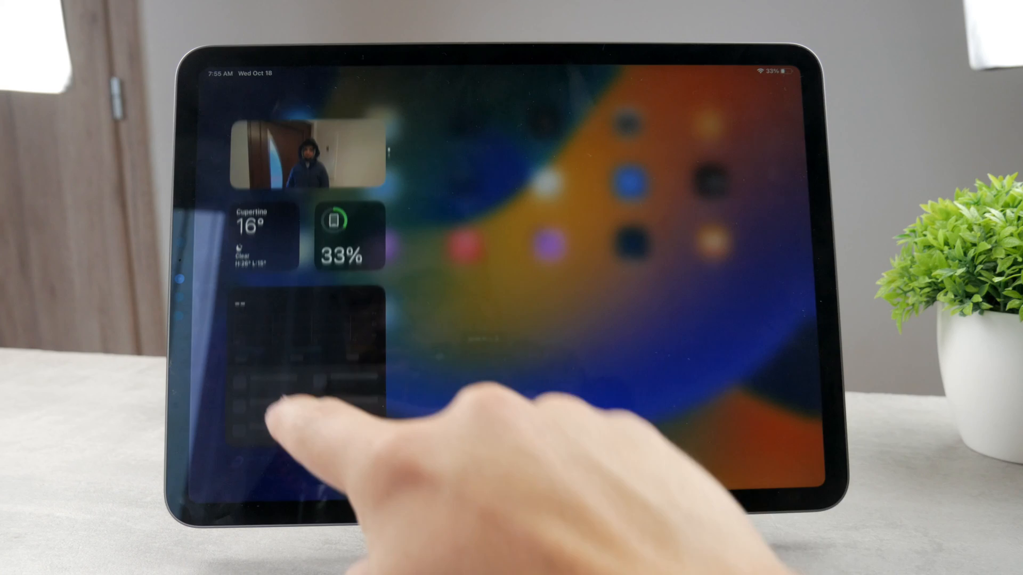
Scroll through the Today View widgets, then swipe back to the Home Screen widget page.
scroll("down", 3)
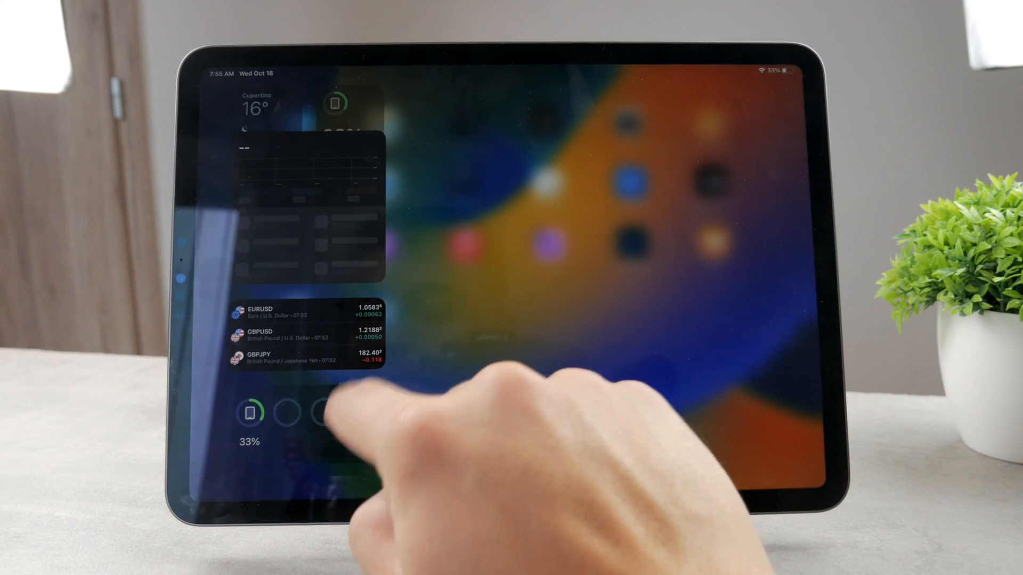
scroll("down", 3)
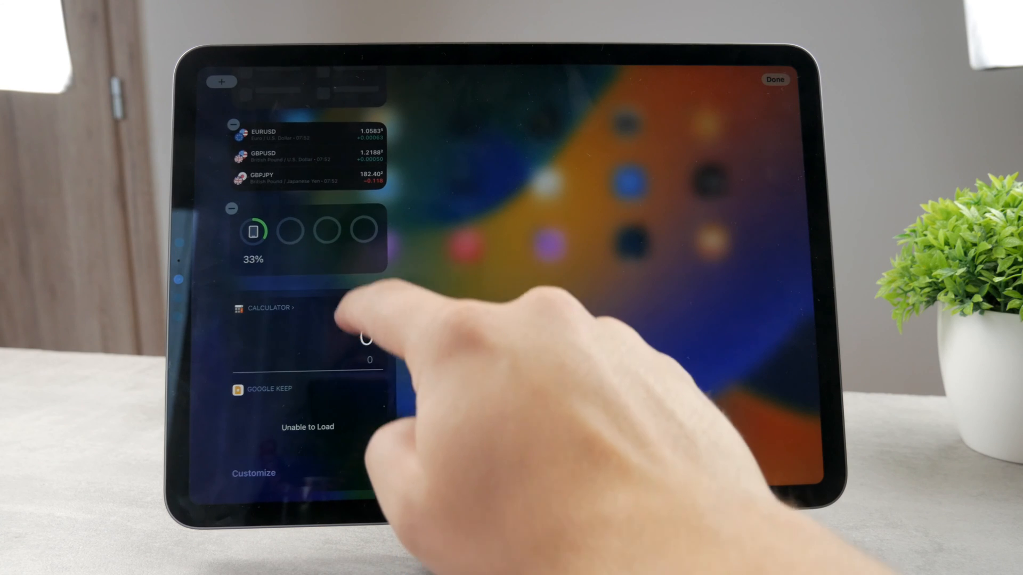
scroll("down", 3)
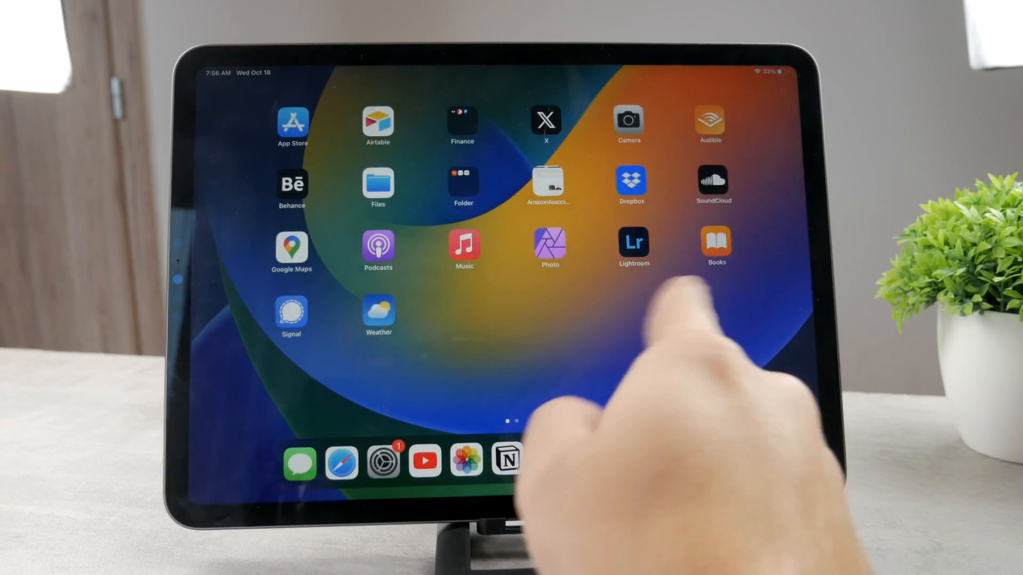
scroll("left", 3)
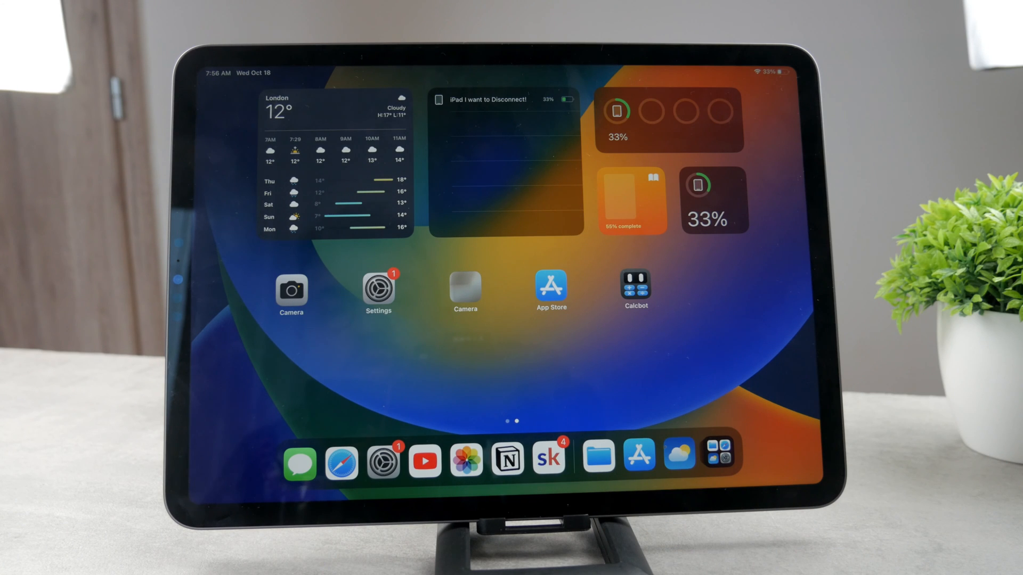